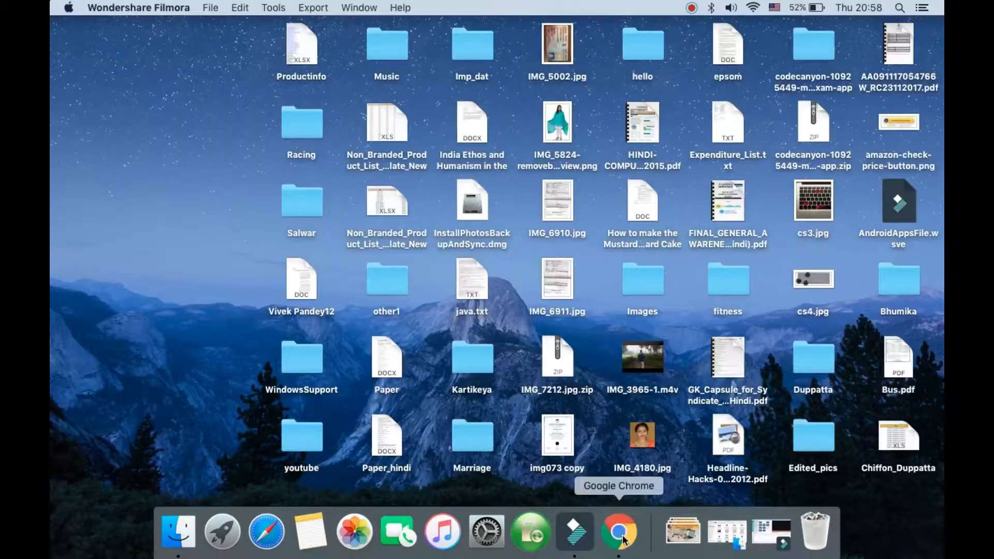
Launch Chrome, search 'google chrome extensions' and open the Chrome Web Store extensions result.
{"action": "left_click", "coordinate": [618, 532]}
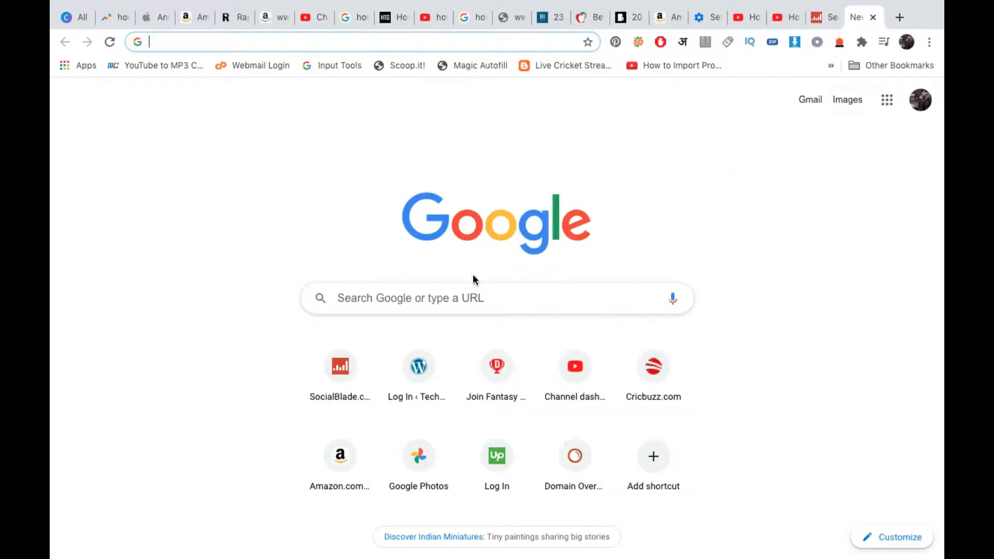
{"action": "type", "text": "gogl"}
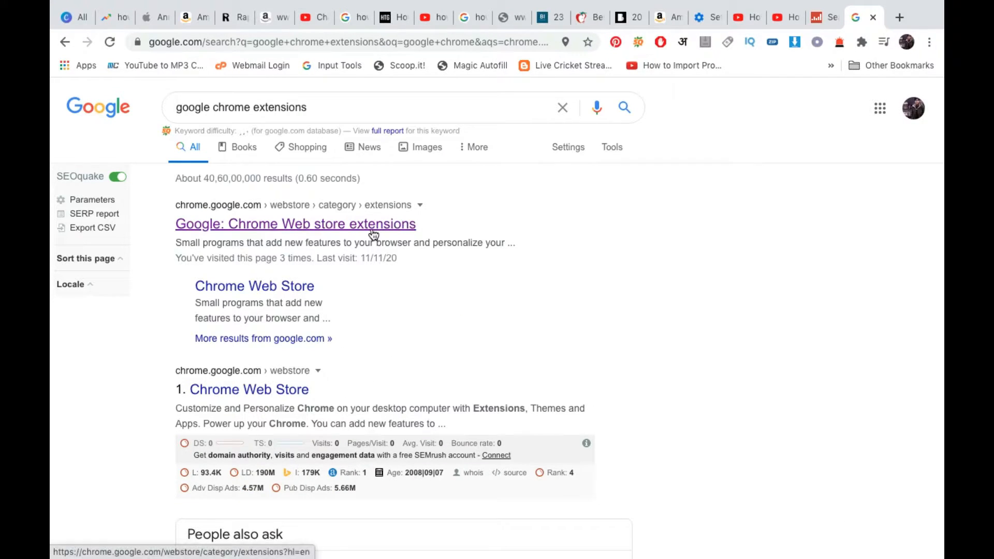
{"action": "left_click", "coordinate": [296, 224]}
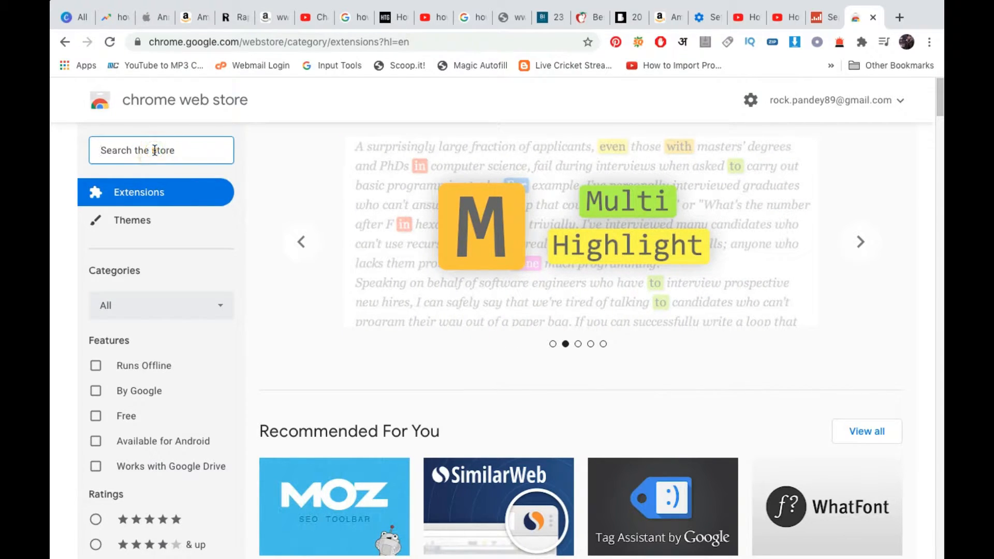
Search the store for 'adult website blocker' and open the Adult Website Blocker | Porn Blocker listing.
{"action": "type", "text": "adult website blocker"}
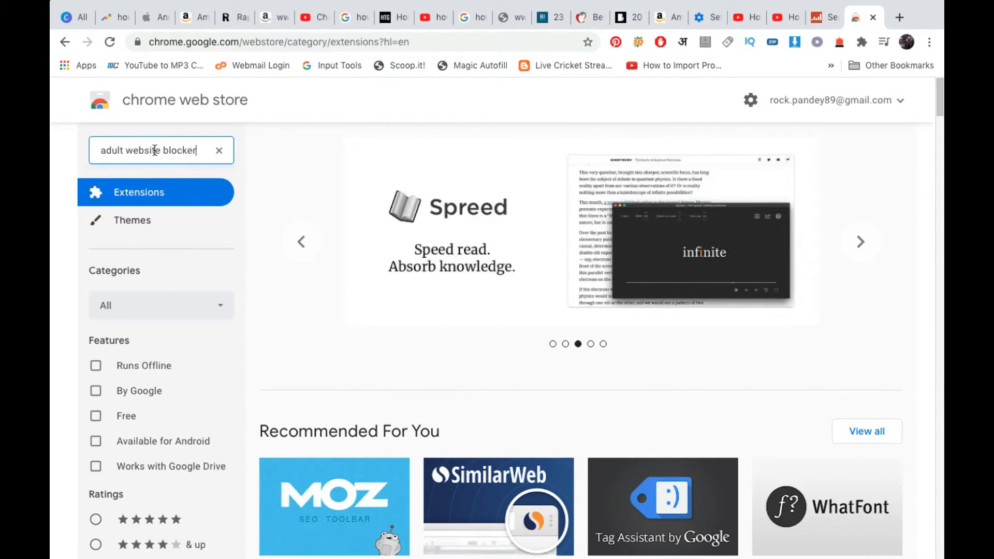
{"action": "key", "text": "Enter"}
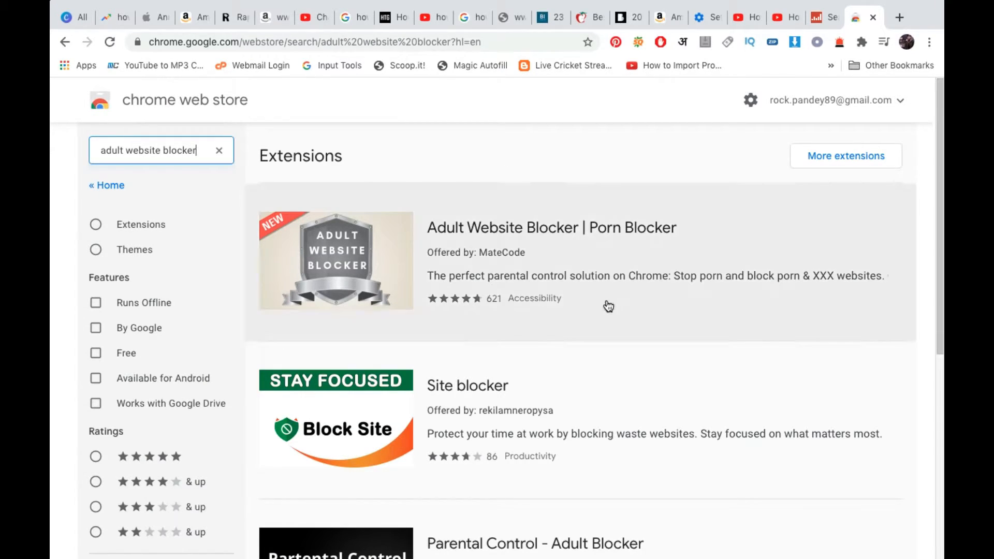
{"action": "left_click", "coordinate": [551, 228]}
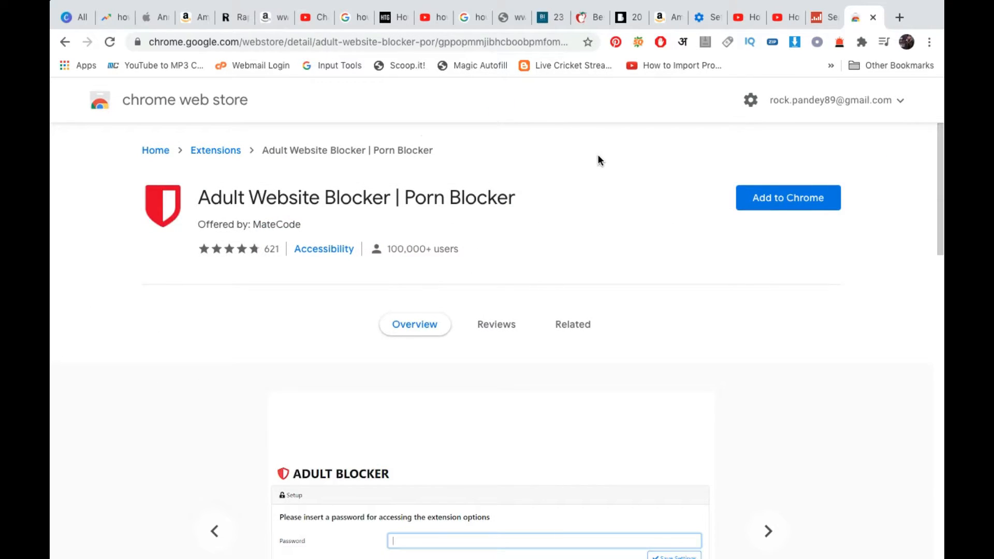
Add the Adult Website Blocker extension to Chrome and confirm the installation.
{"action": "left_click", "coordinate": [788, 198]}
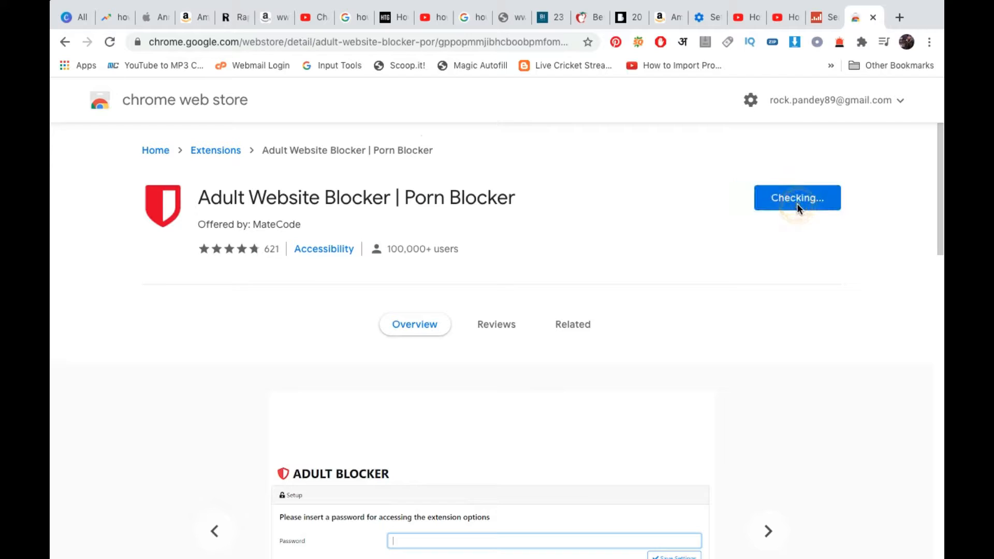
{"action": "left_click", "coordinate": [797, 198]}
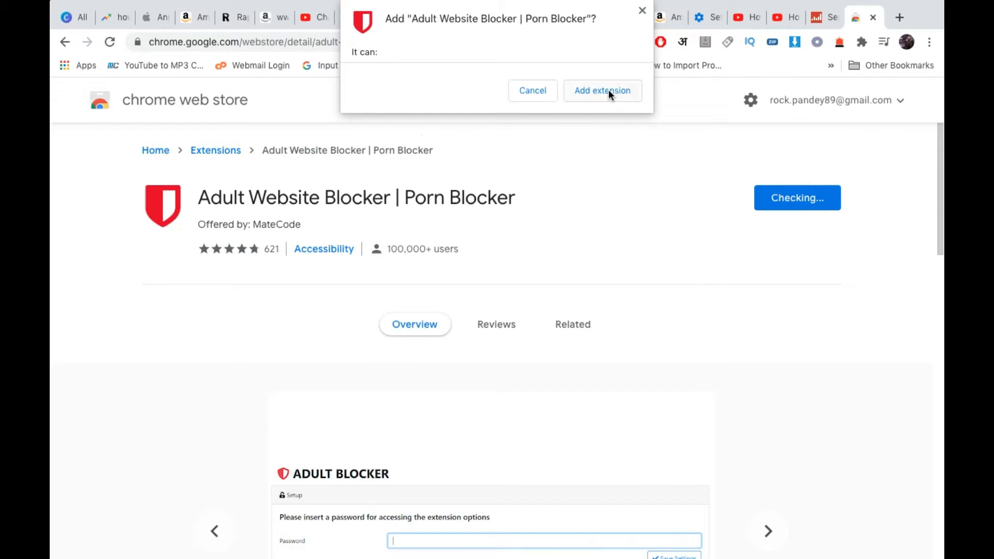
{"action": "left_click", "coordinate": [602, 90]}
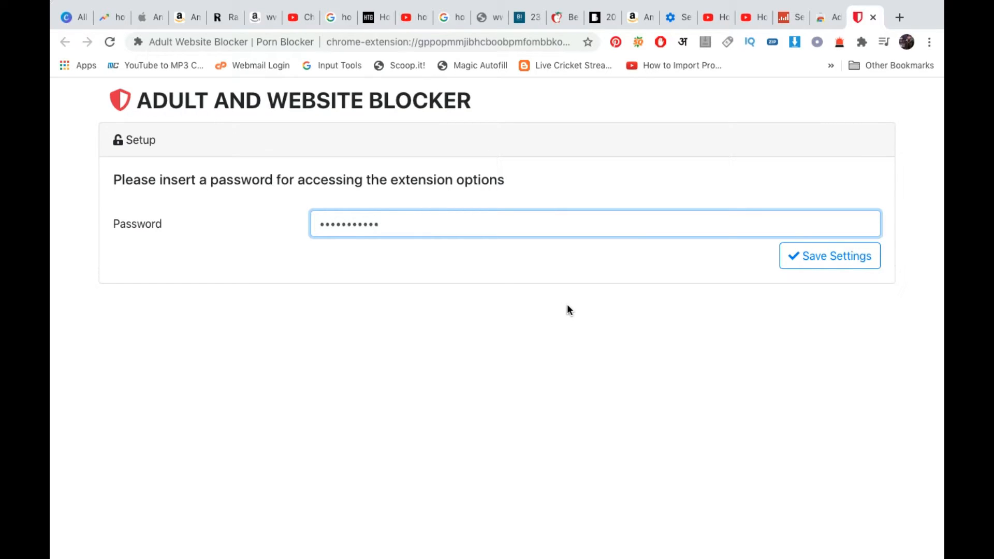
Save the setup page's settings to store the entered password.
{"action": "left_click", "coordinate": [830, 257]}
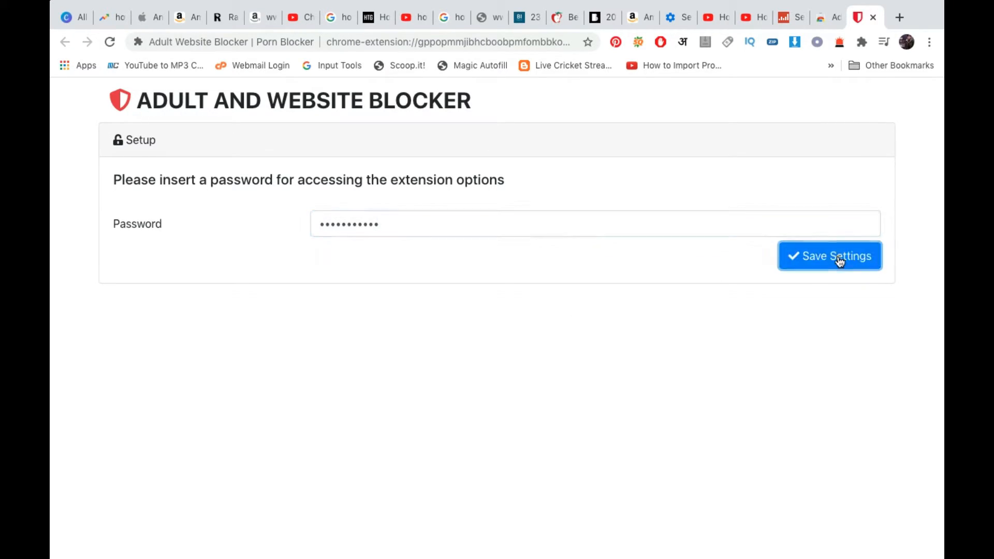
{"action": "left_click", "coordinate": [829, 255]}
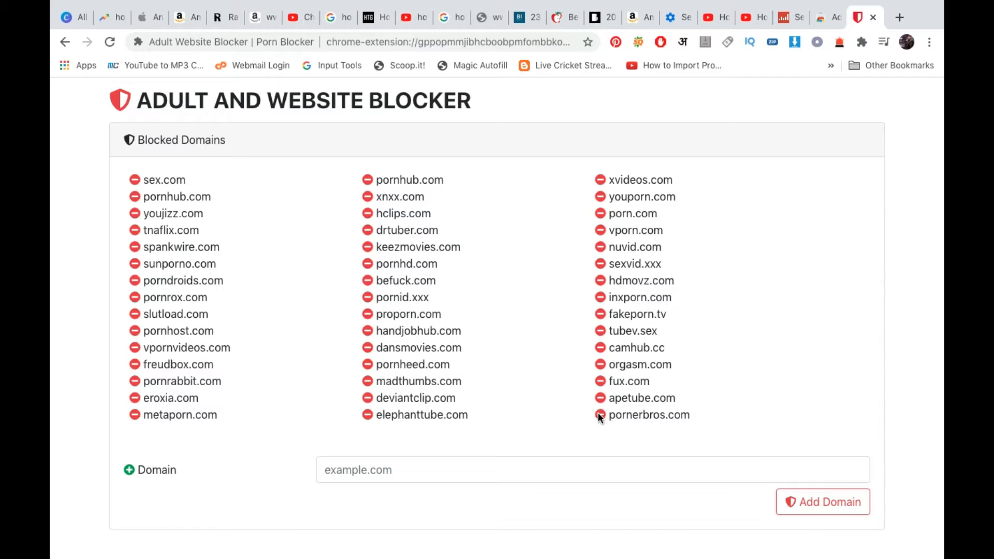
{"action": "left_click", "coordinate": [599, 418]}
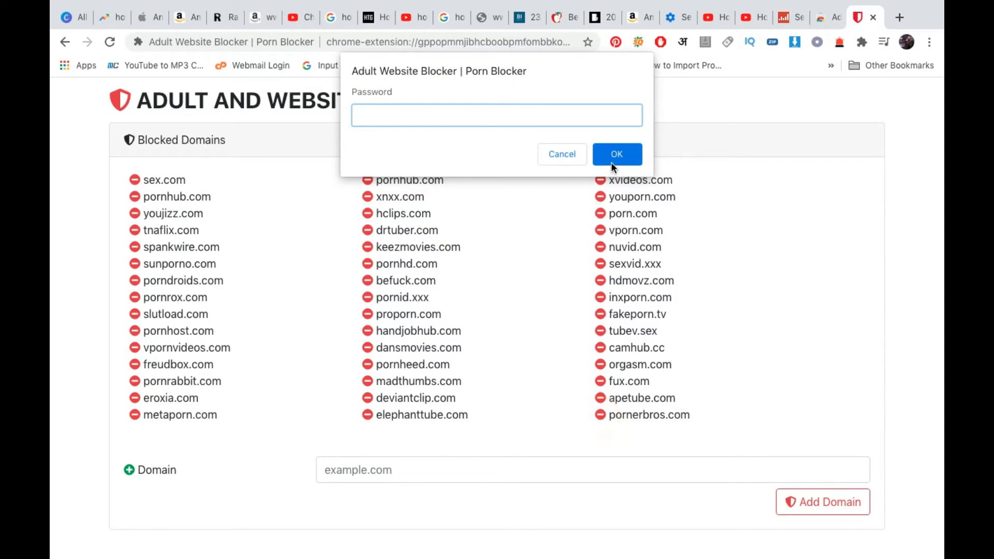
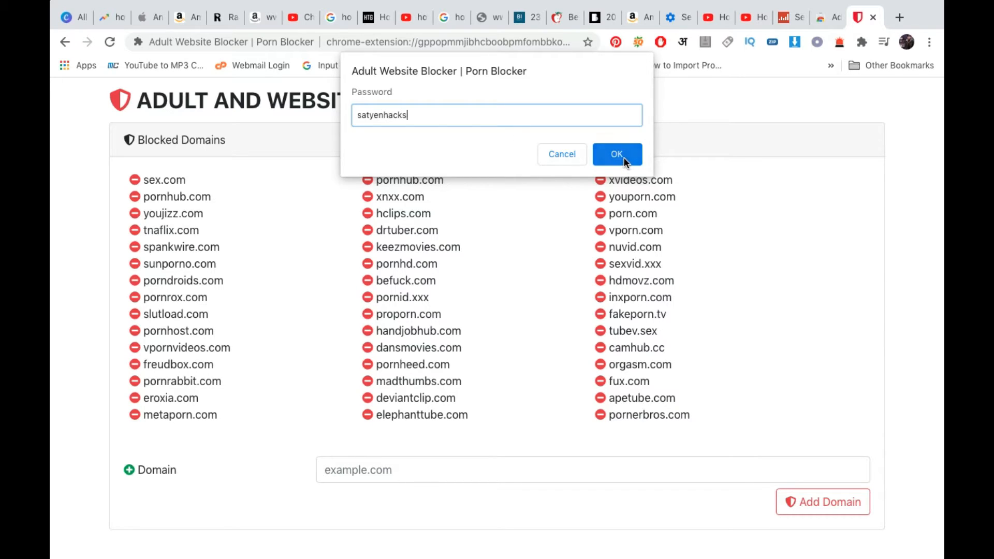
{"action": "left_click", "coordinate": [616, 154]}
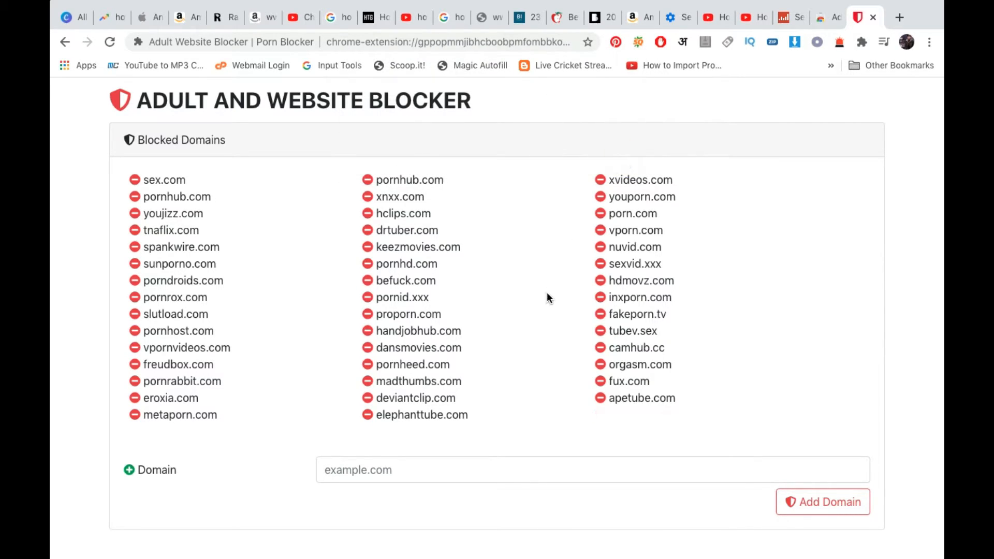
Add youtube.com to the blocked domains list.
{"action": "type", "text": "y"}
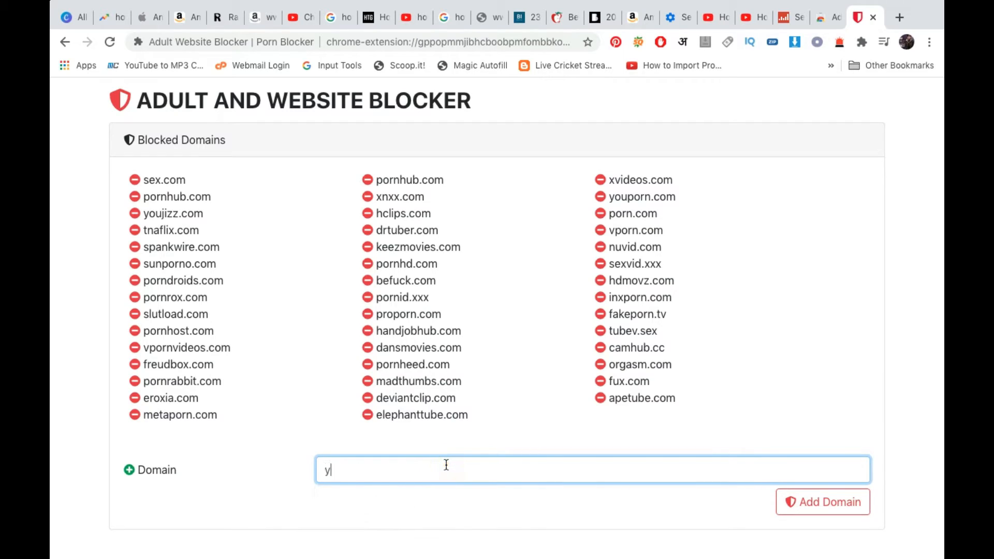
{"action": "type", "text": "outube.com"}
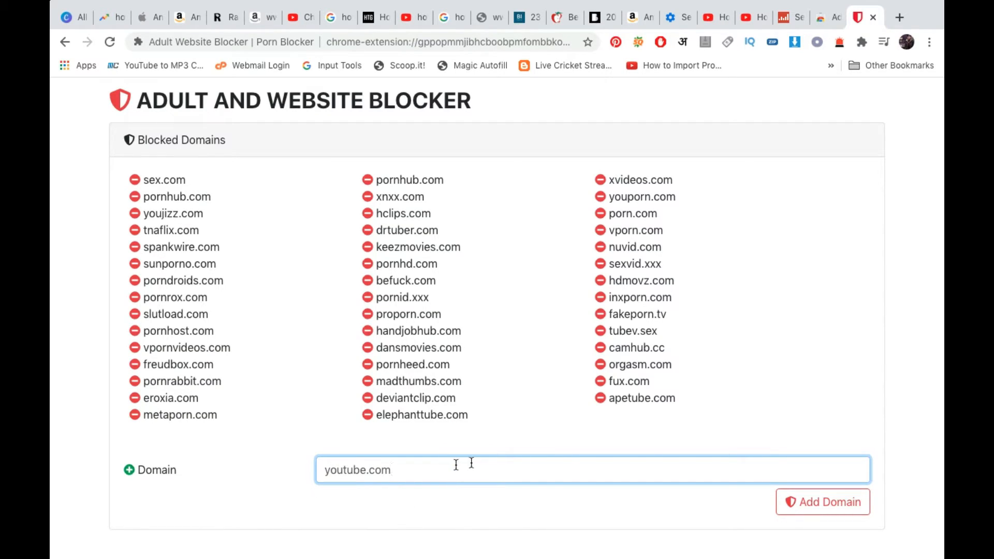
{"action": "left_click", "coordinate": [822, 502]}
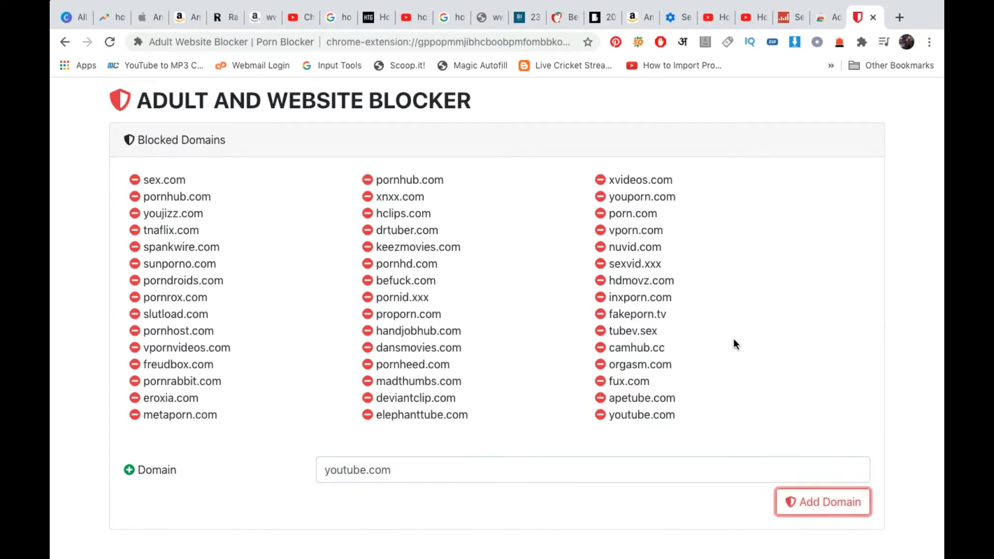
{"action": "mouse_move", "coordinate": [728, 404]}
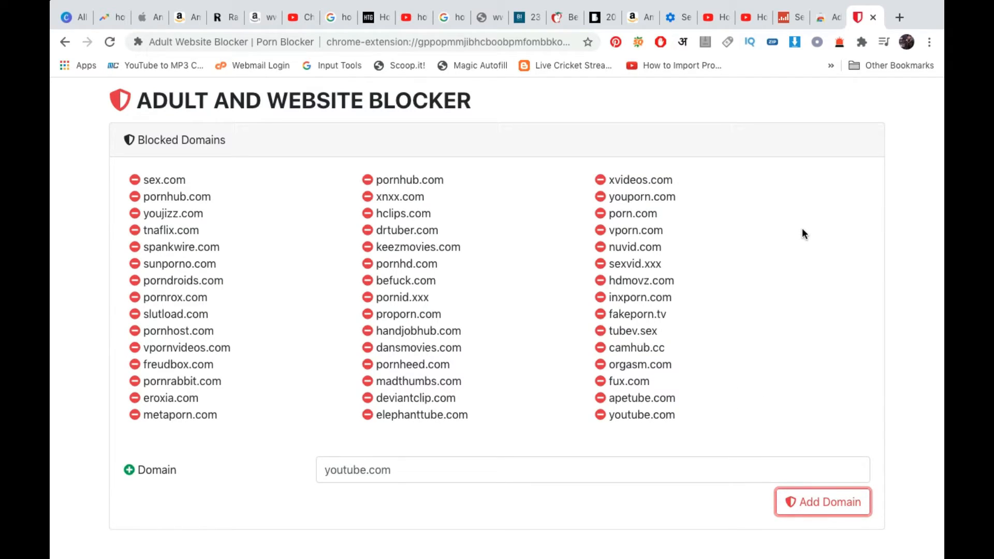
{"action": "mouse_move", "coordinate": [899, 17]}
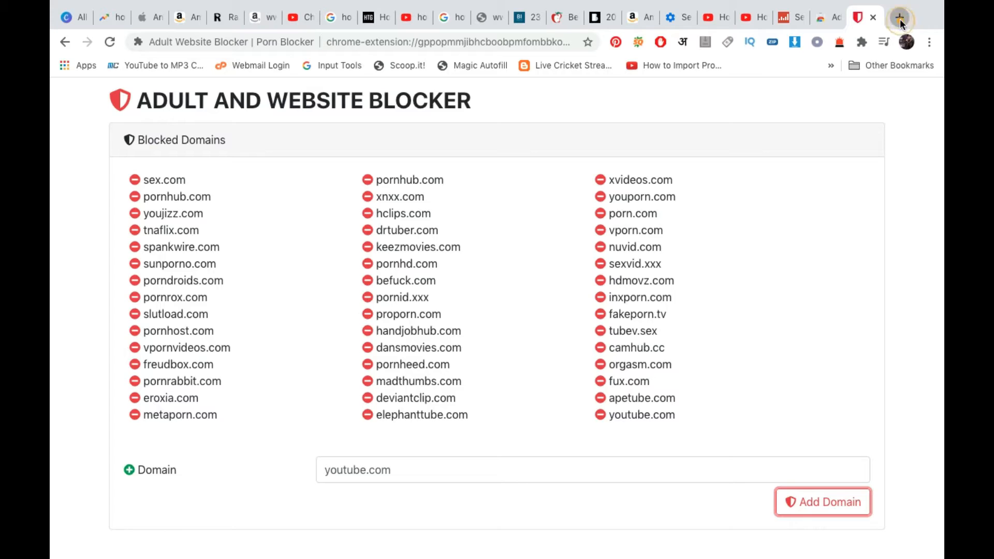
Open the blocked site in a new tab and try unblocking it without a password.
{"action": "left_click", "coordinate": [898, 17]}
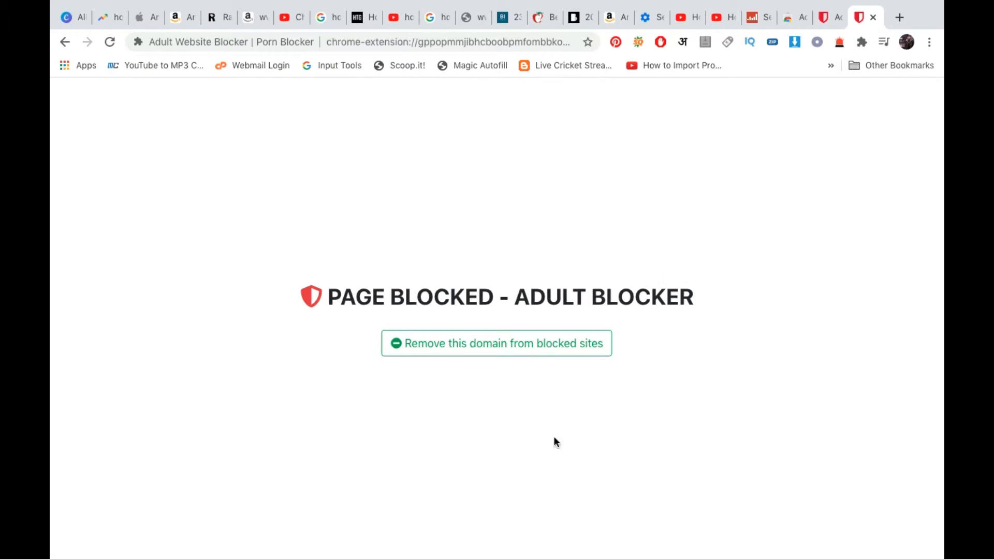
{"action": "mouse_move", "coordinate": [523, 398]}
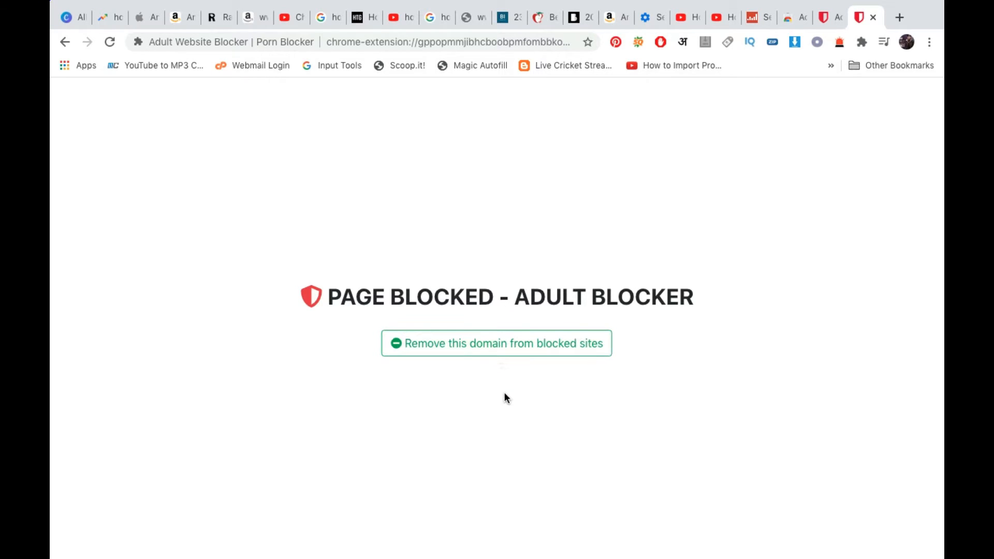
{"action": "left_click", "coordinate": [496, 343]}
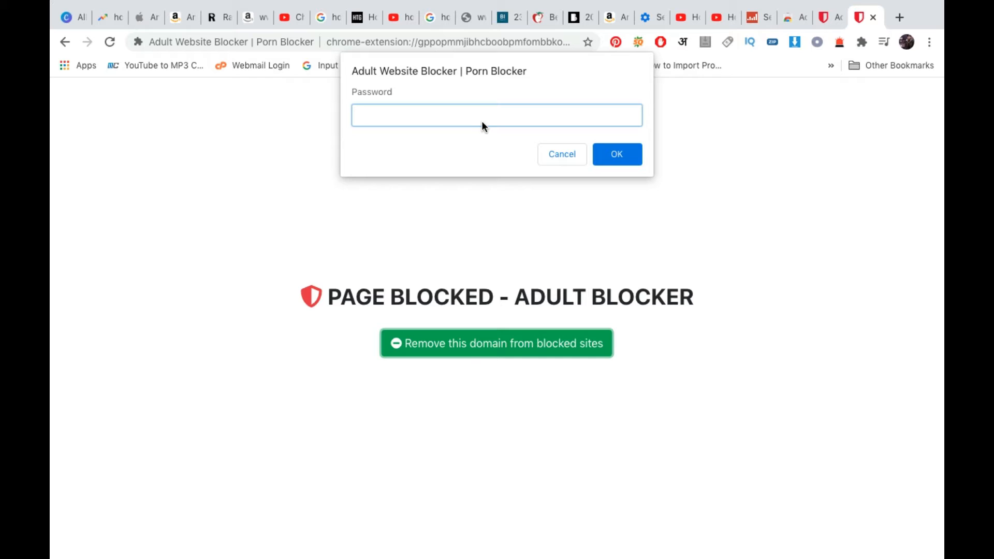
{"action": "left_click", "coordinate": [616, 155]}
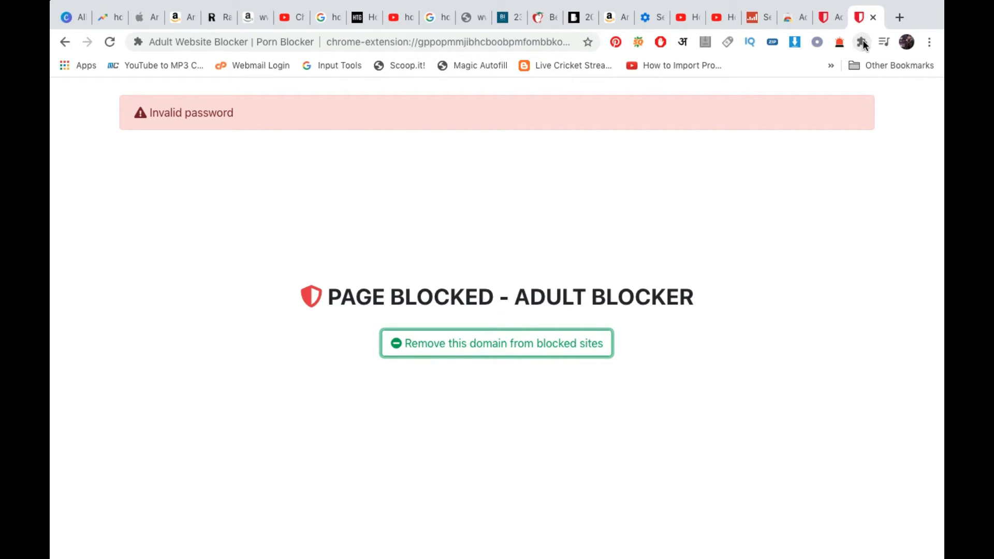
Reopen Adult Website Blocker's Options page from the Extensions puzzle menu.
{"action": "left_click", "coordinate": [861, 42]}
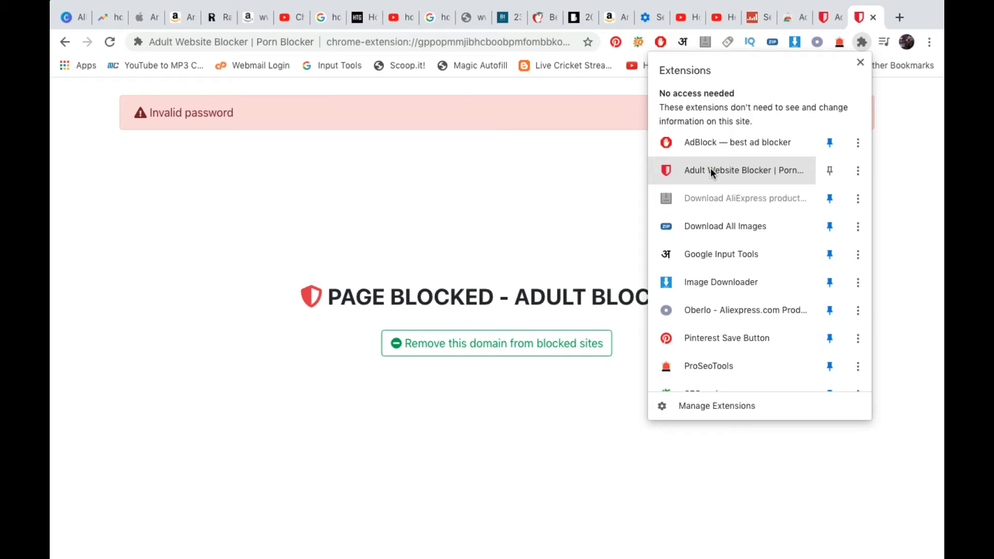
{"action": "left_click", "coordinate": [839, 42]}
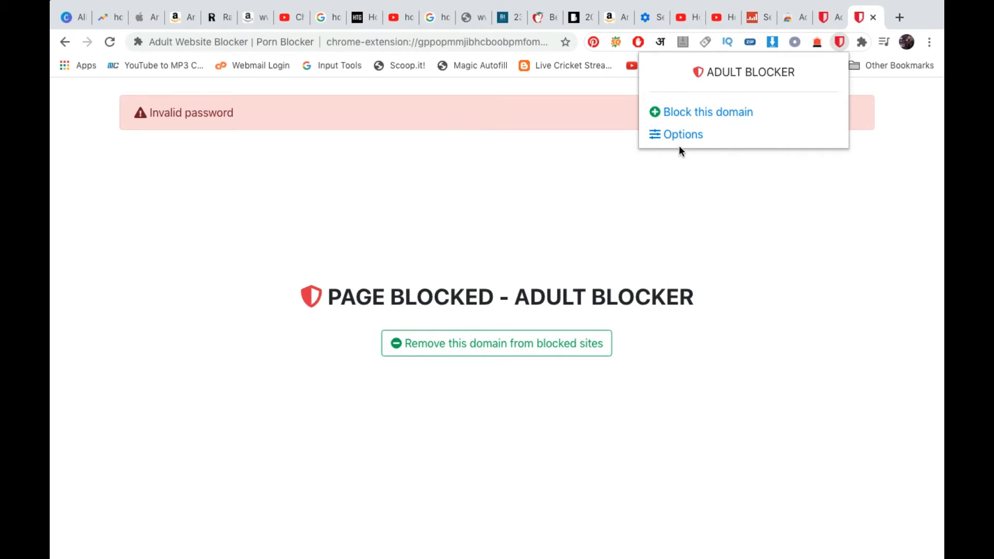
{"action": "left_click", "coordinate": [683, 134]}
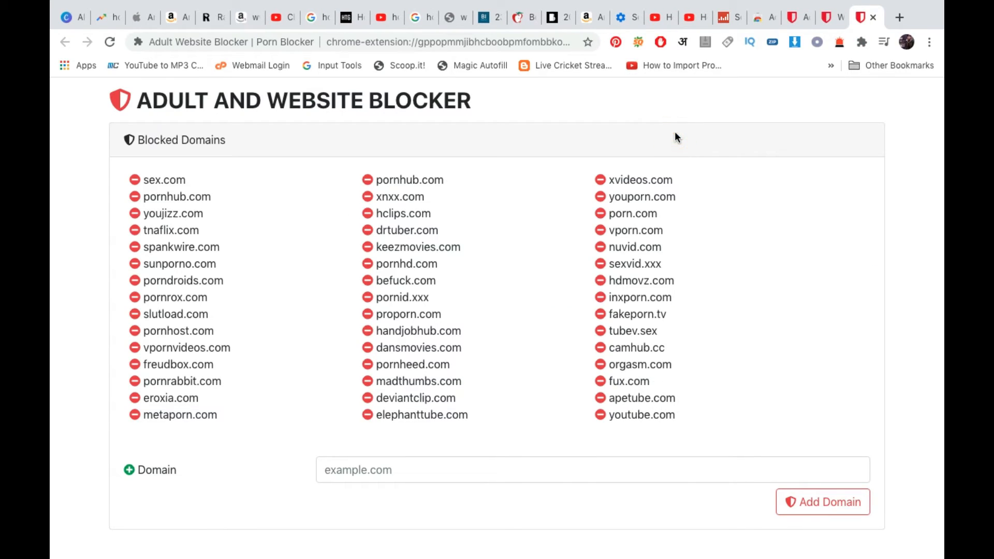
{"action": "mouse_move", "coordinate": [593, 230]}
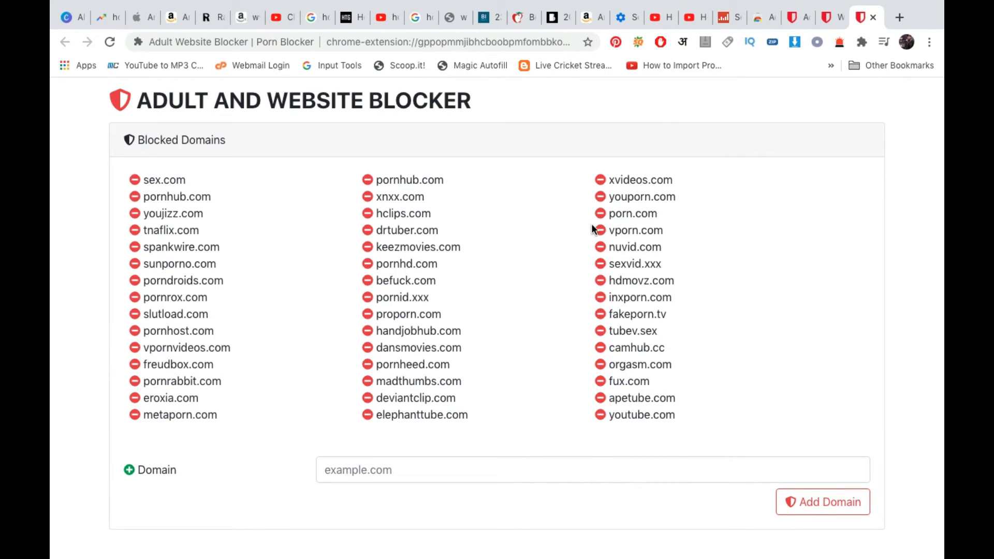
{"action": "mouse_move", "coordinate": [98, 172]}
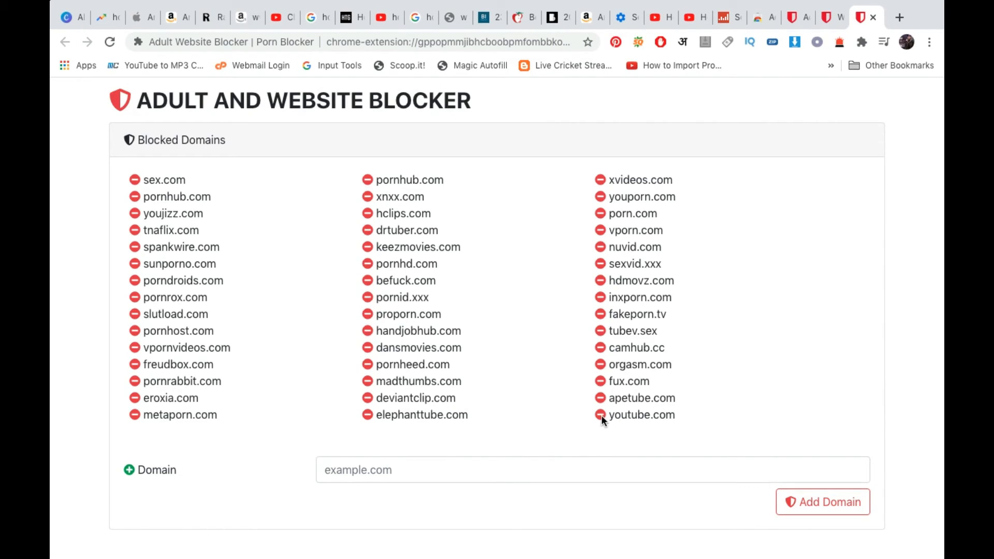
Try removing youtube.com from the blocked list, then cancel the password prompt.
{"action": "left_click", "coordinate": [601, 415]}
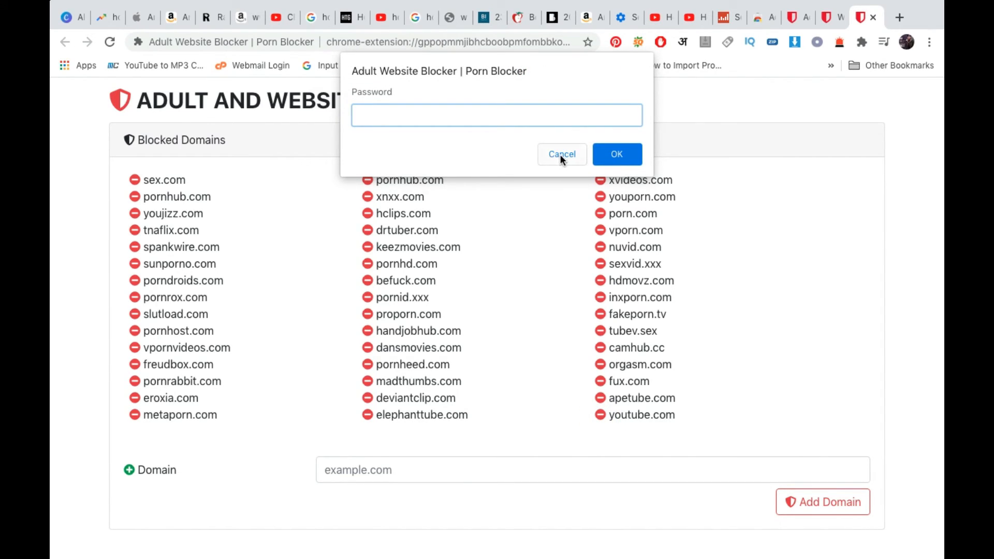
{"action": "left_click", "coordinate": [615, 154]}
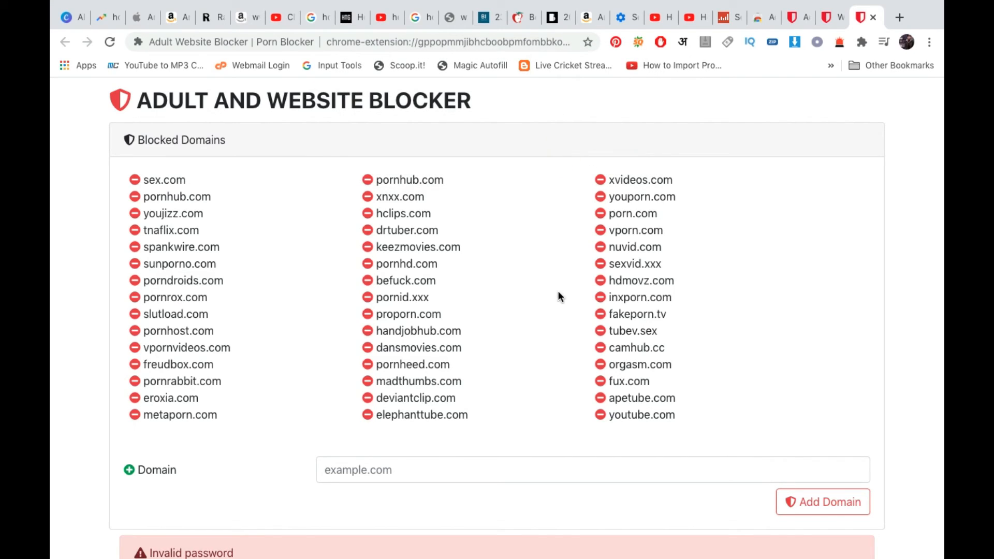